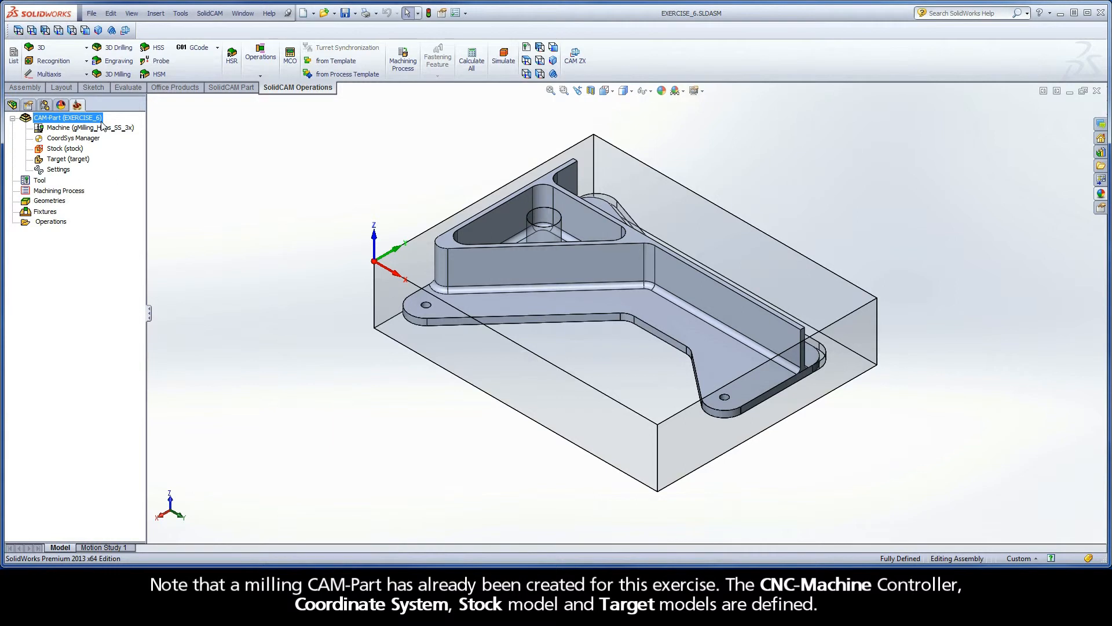
Review the CAM-Part's machine, coordinate system and stock, and preview target Solids 1 and 2
click(89, 127)
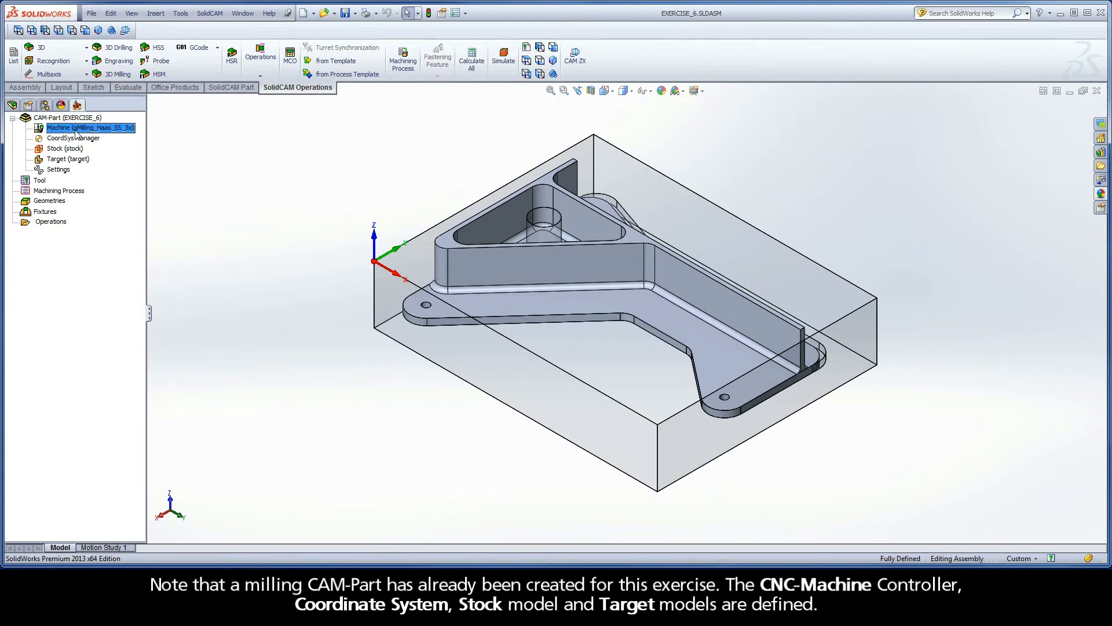
click(73, 137)
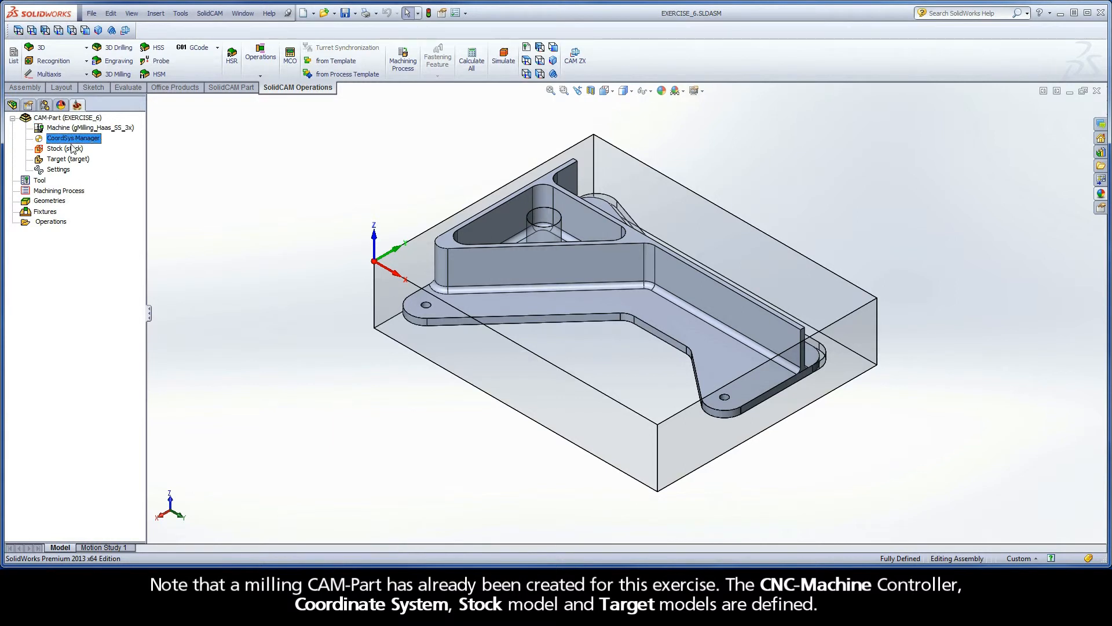
click(67, 159)
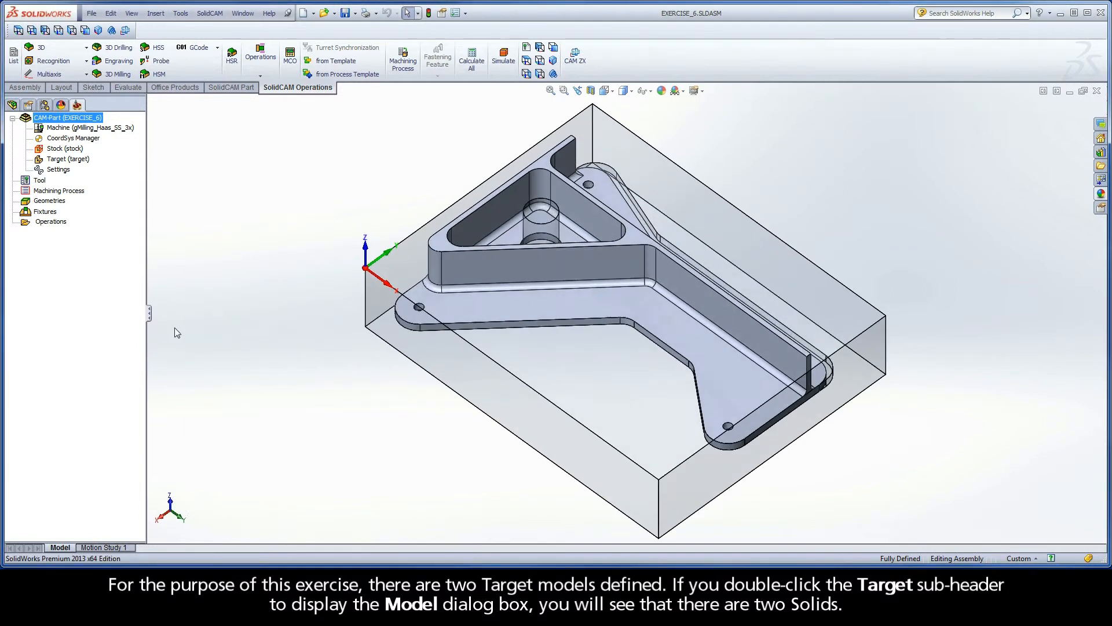
double_click(67, 159)
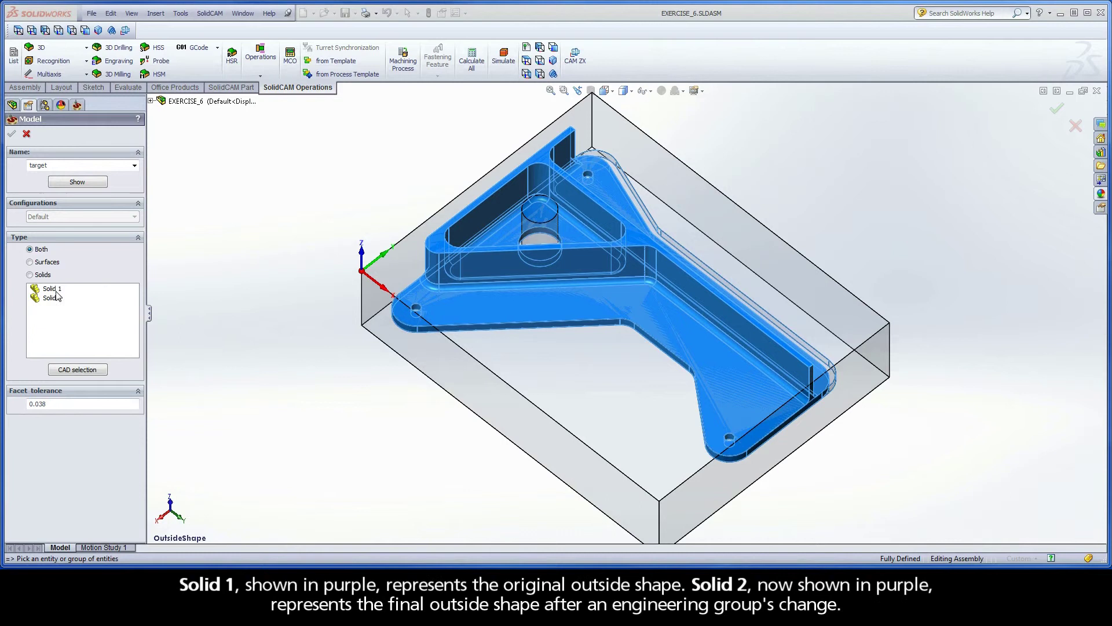
click(51, 288)
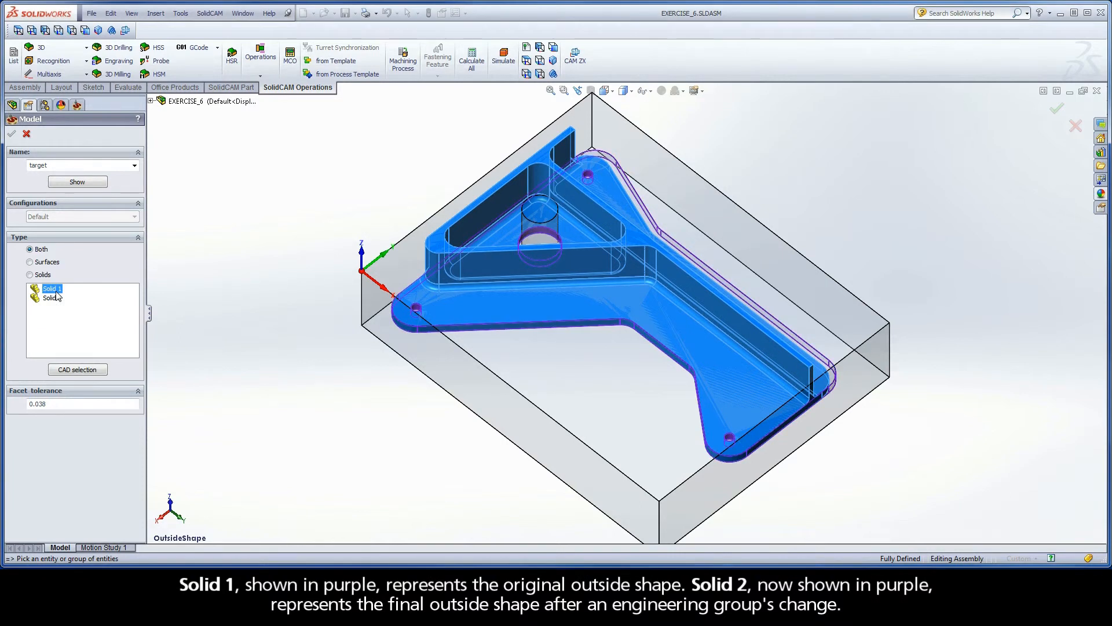
click(51, 297)
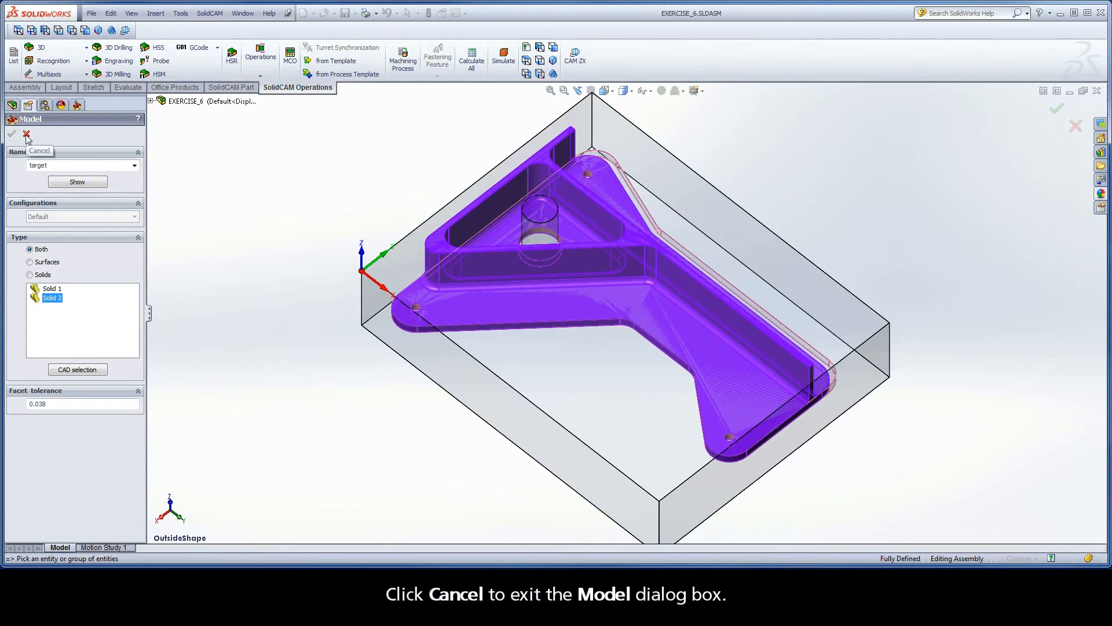
click(26, 134)
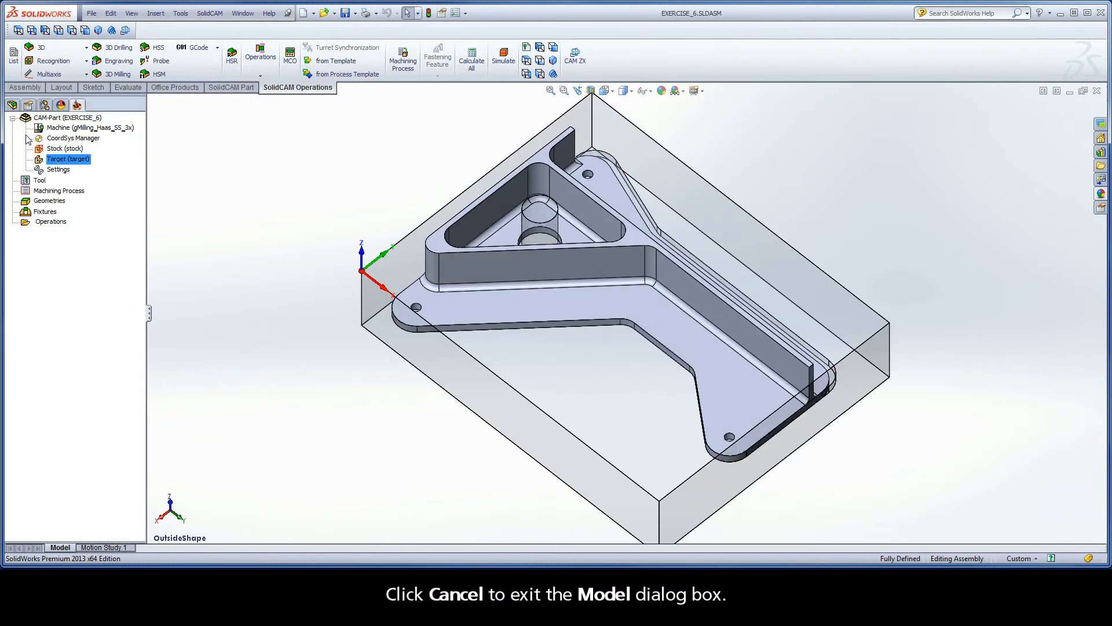
click(539, 223)
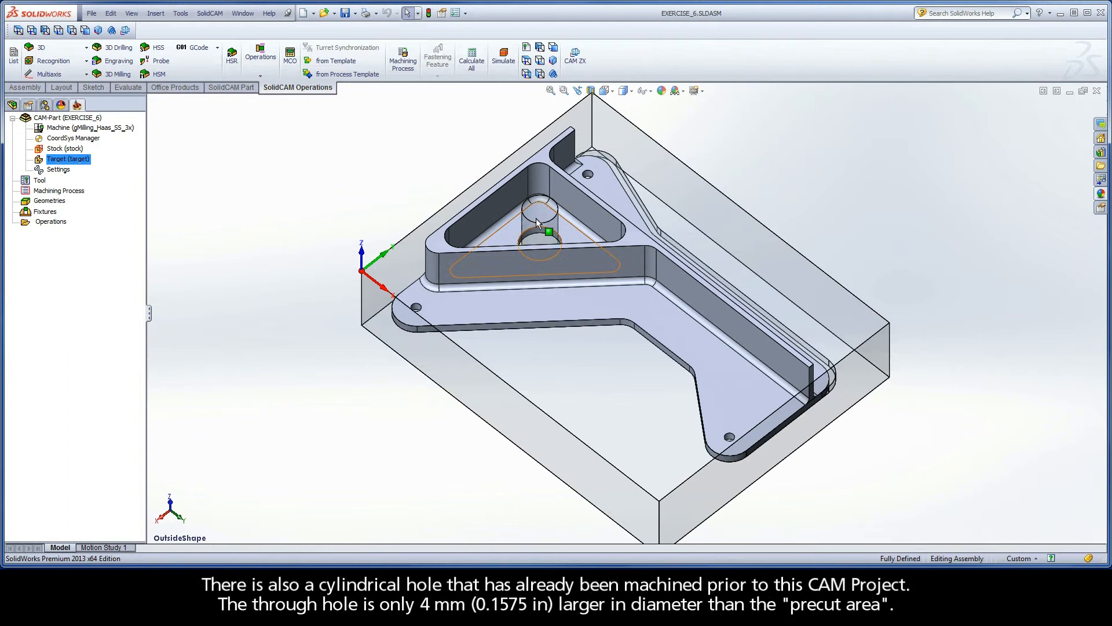
mouse_move(541, 227)
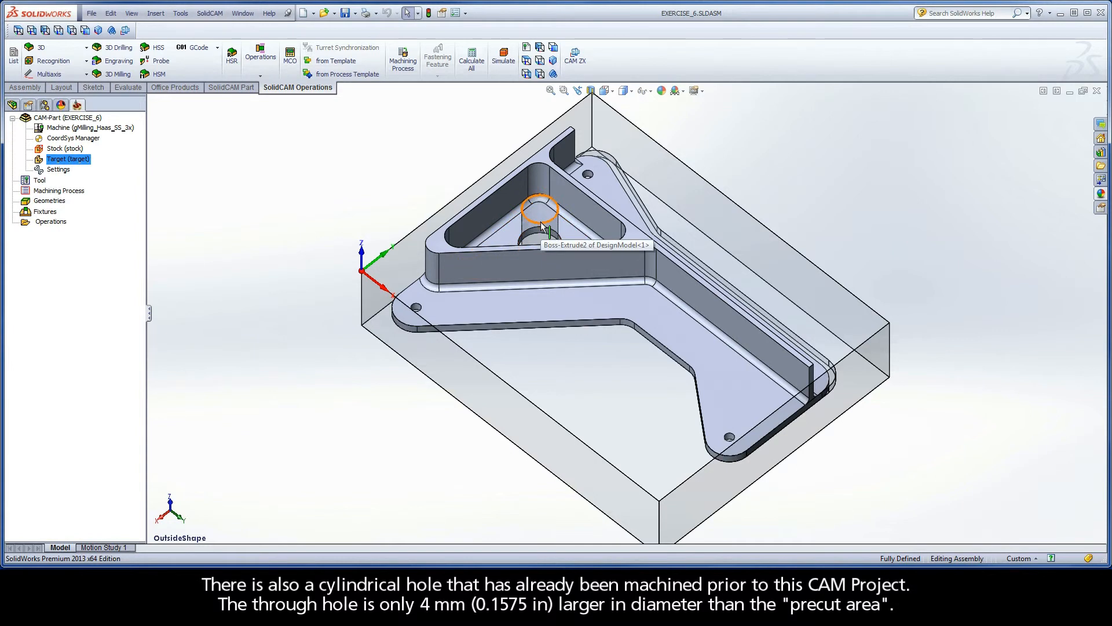
mouse_move(544, 236)
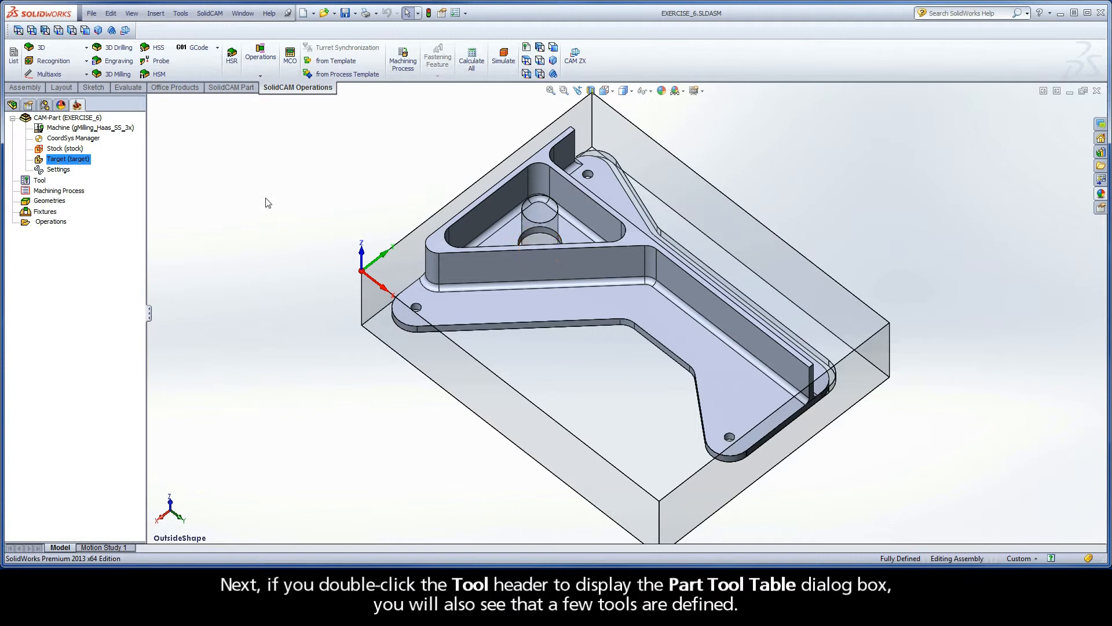
Check end mill 2's diameter in the part tool table, then open the CAM-Part settings
double_click(40, 179)
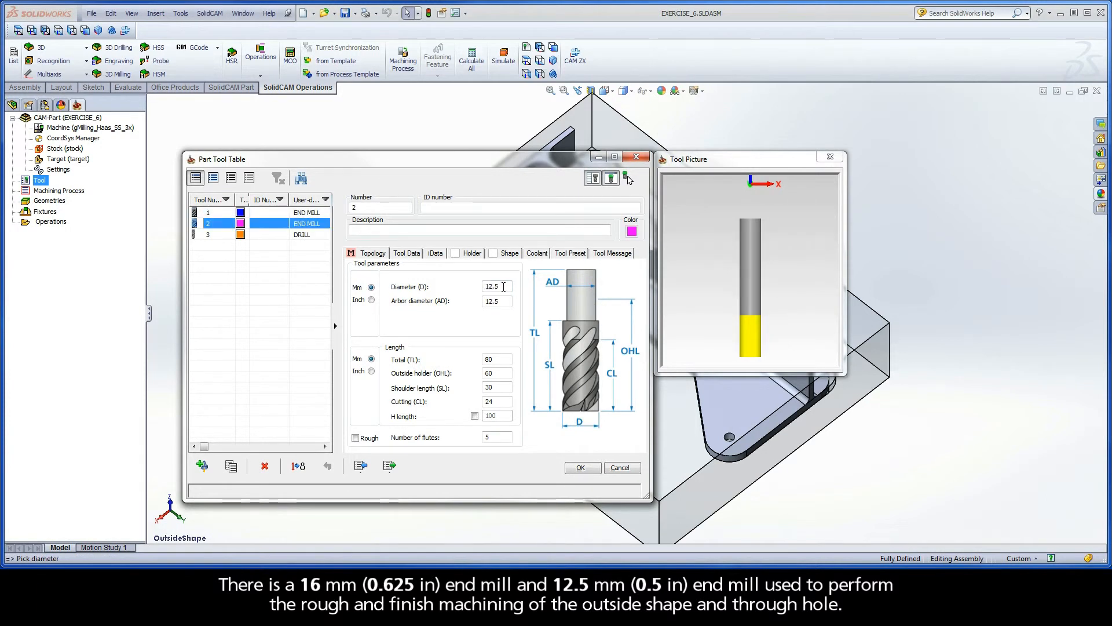
triple_click(496, 287)
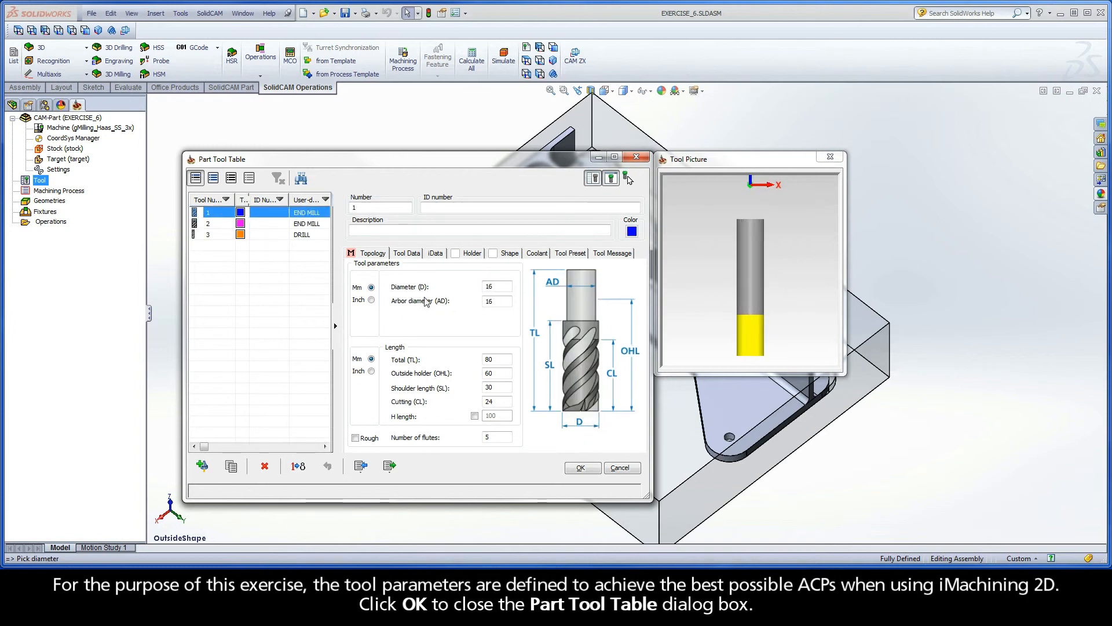
mouse_move(497, 436)
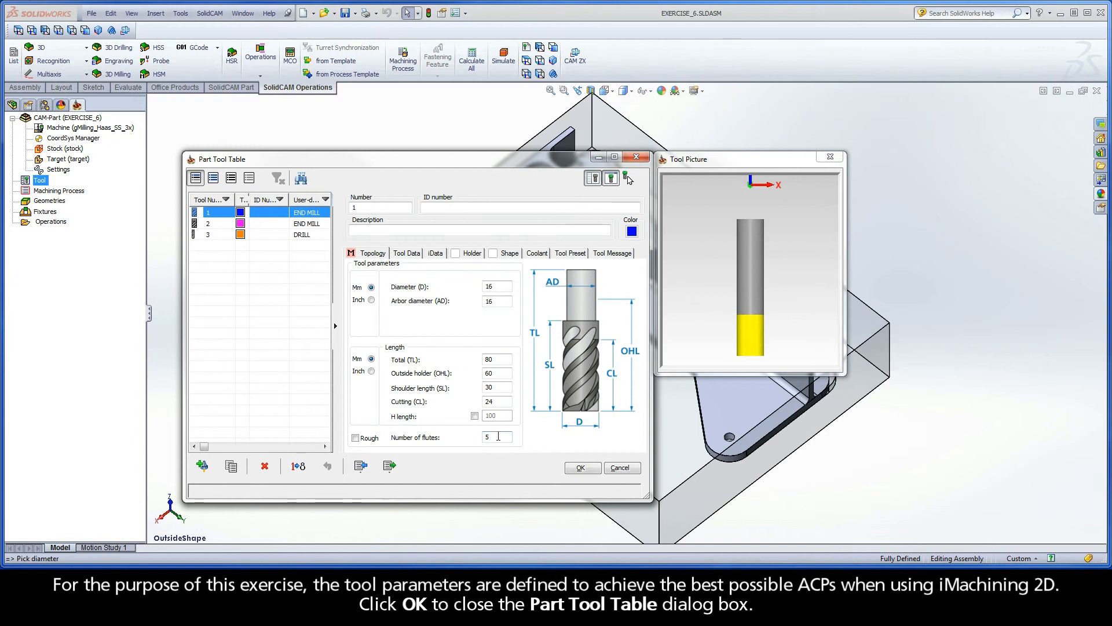
click(581, 467)
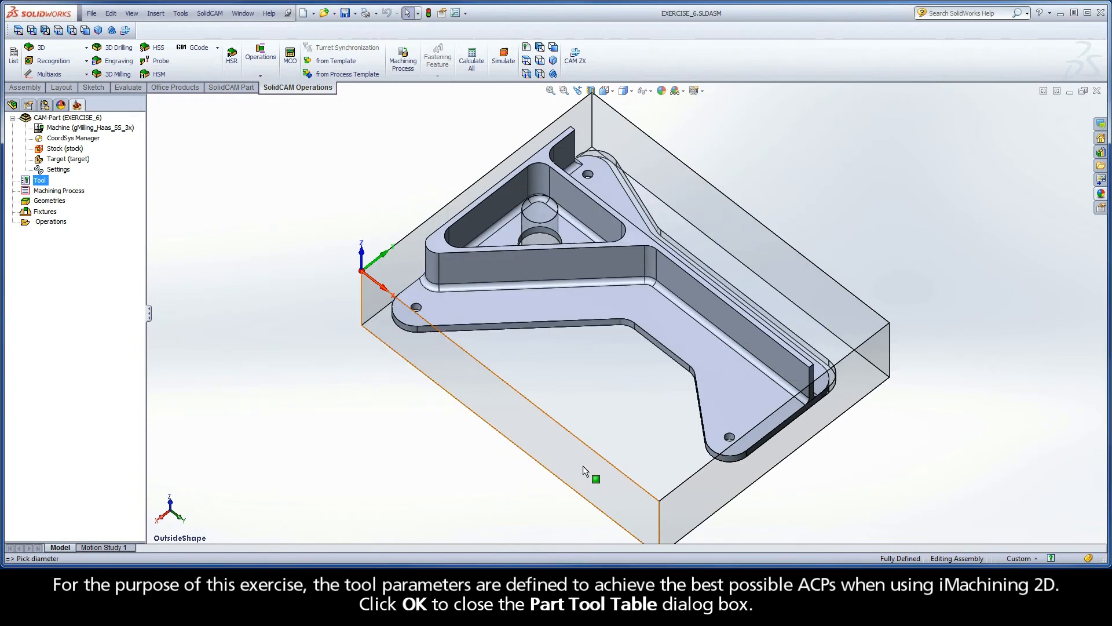
mouse_move(595, 479)
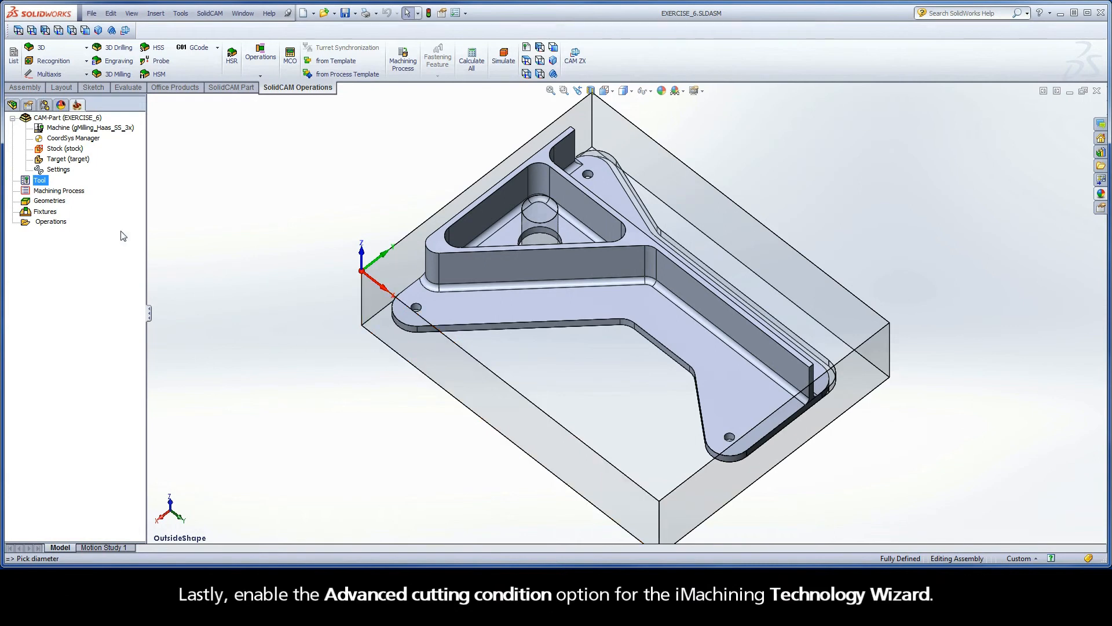
mouse_move(62, 175)
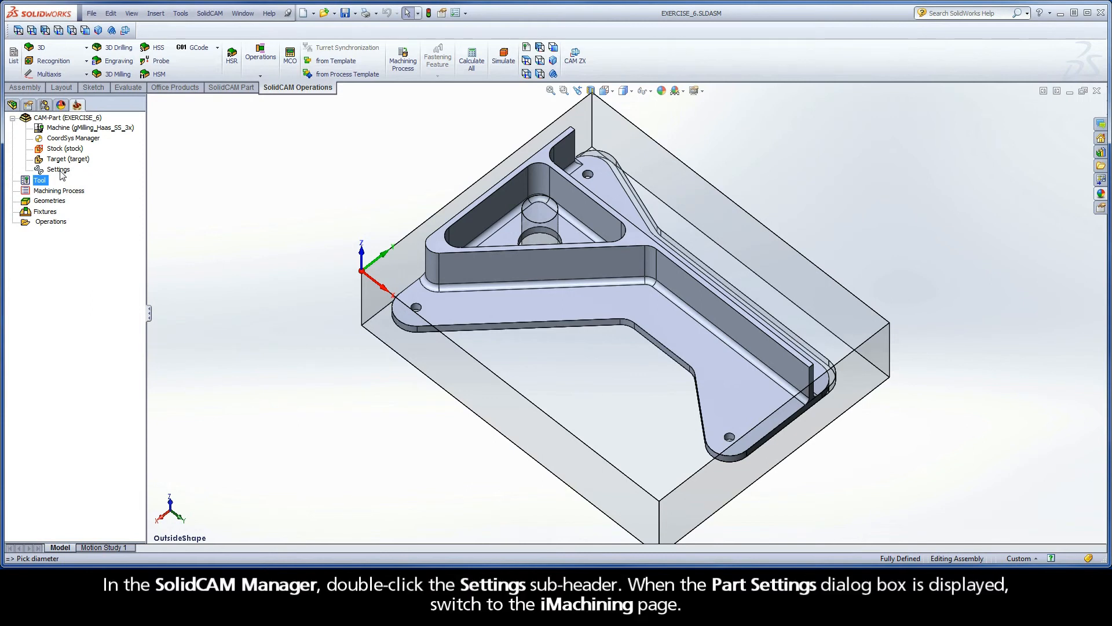
double_click(58, 170)
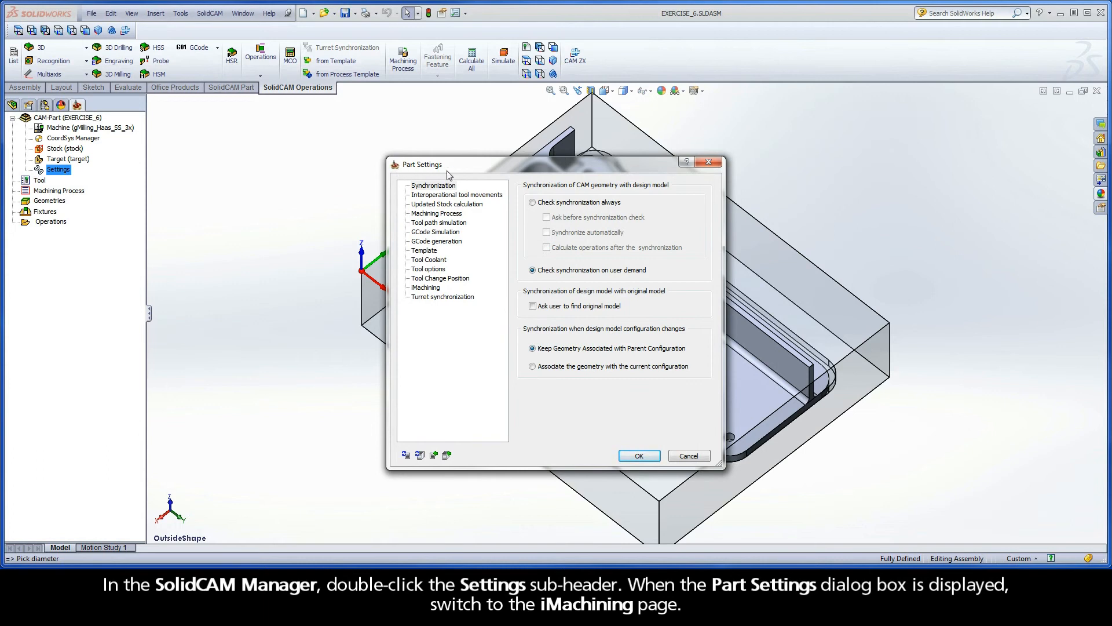
On the iMachining page, turn on Advanced cutting condition for the Technology wizard
click(425, 287)
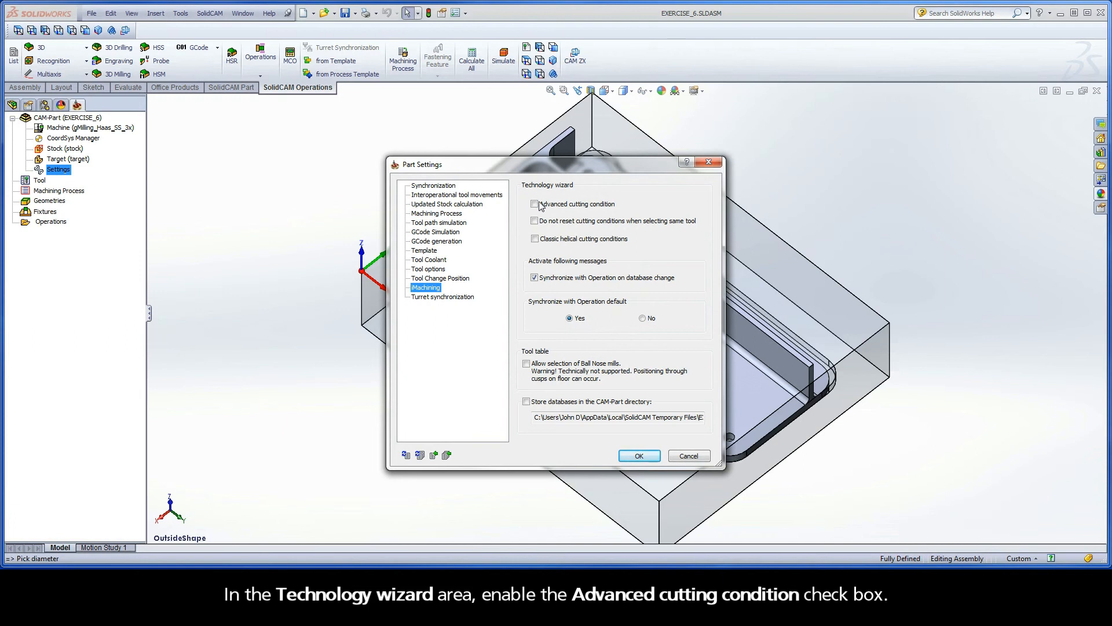
click(534, 204)
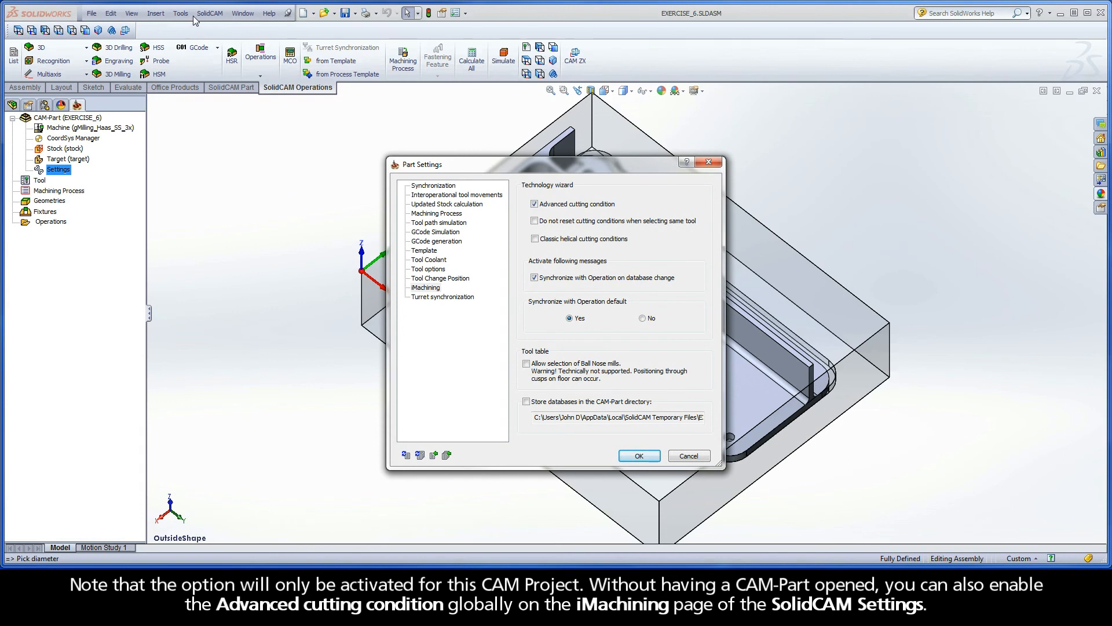
mouse_move(225, 22)
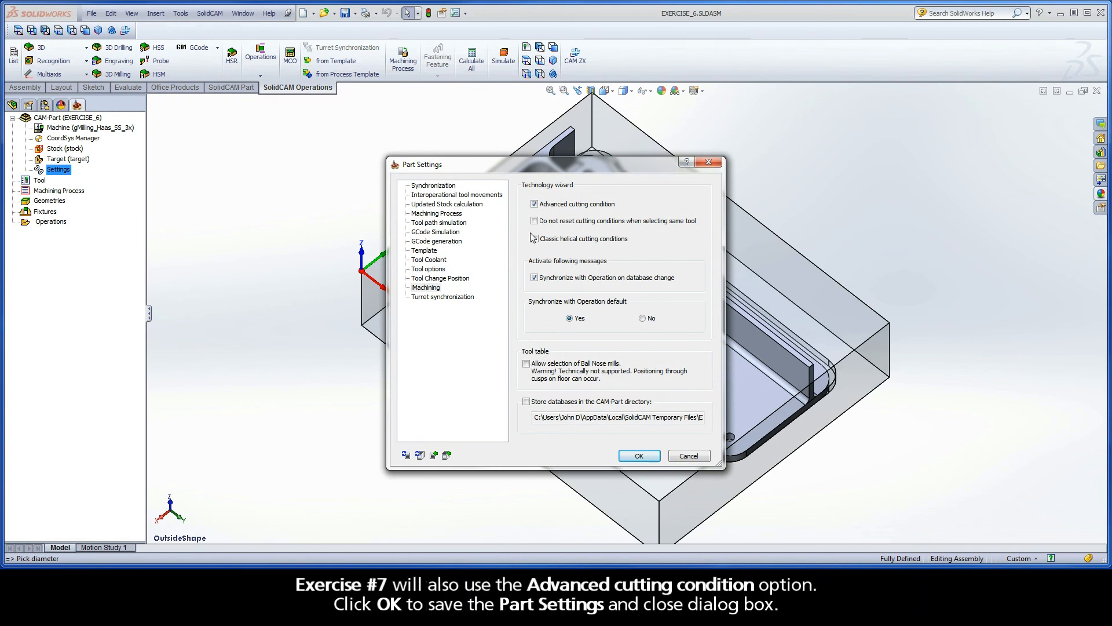
mouse_move(607, 214)
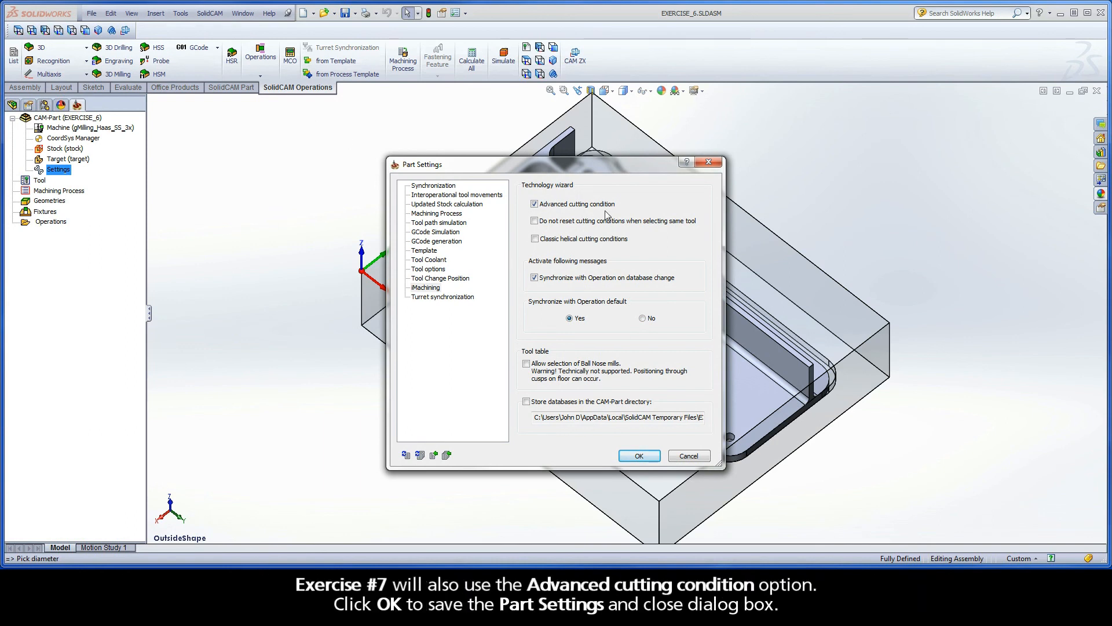
mouse_move(632, 365)
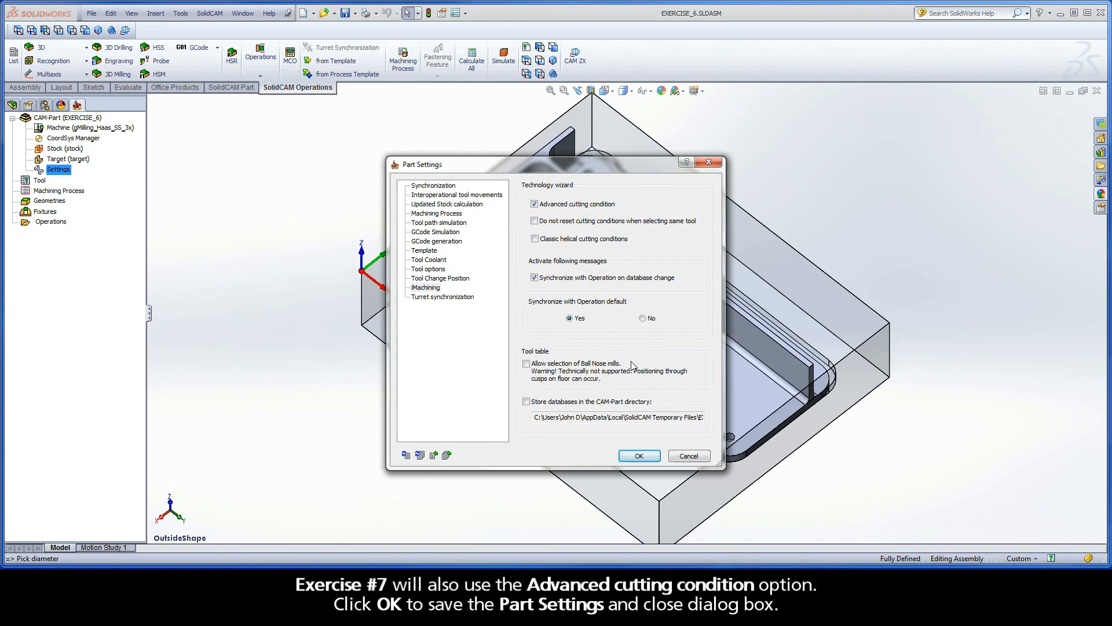
Confirm the Part Settings with OK to keep Advanced cutting condition
click(638, 456)
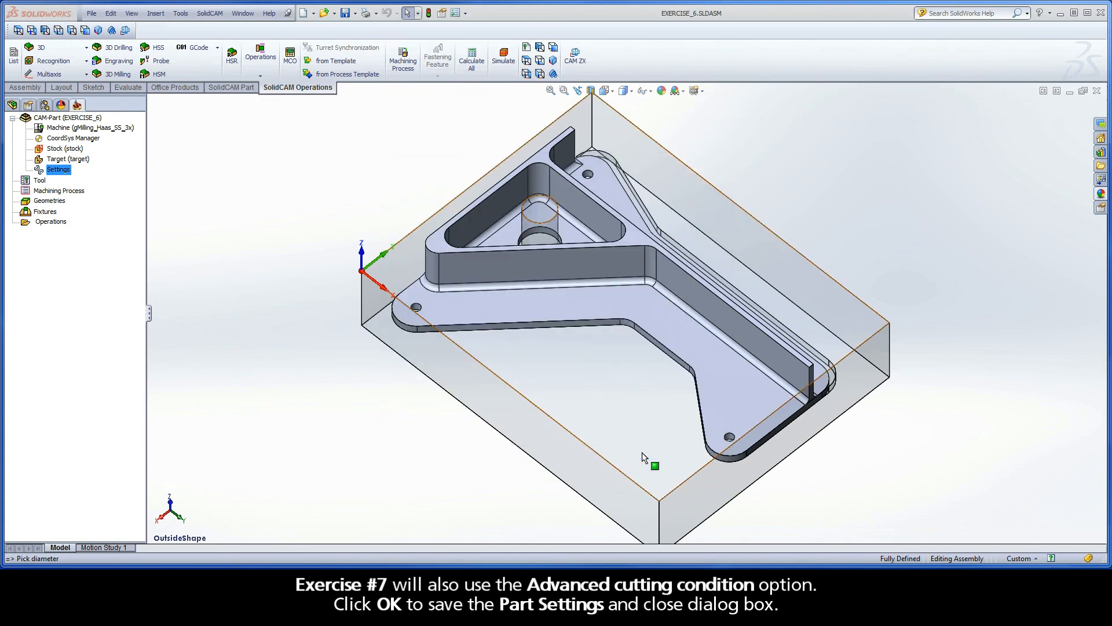